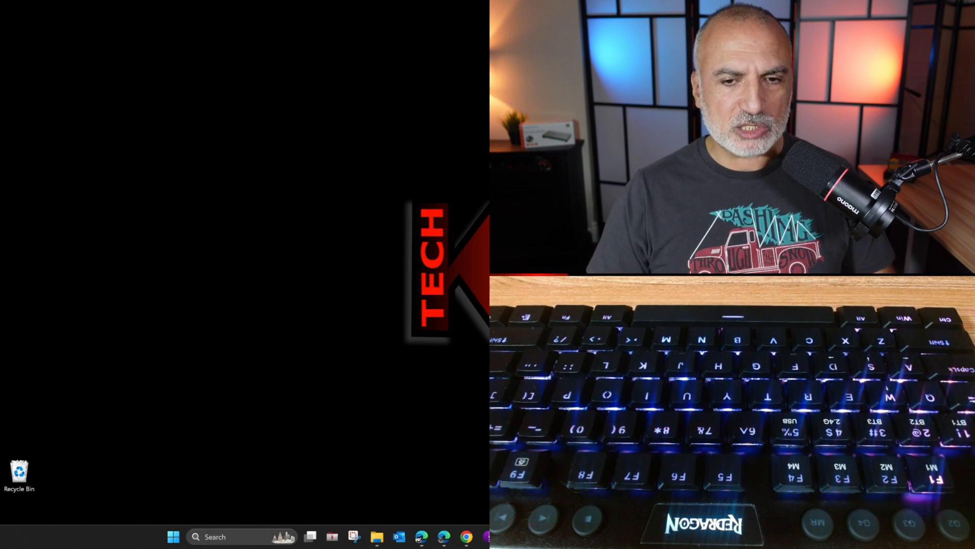
{"action": "mouse_move", "coordinate": [143, 354]}
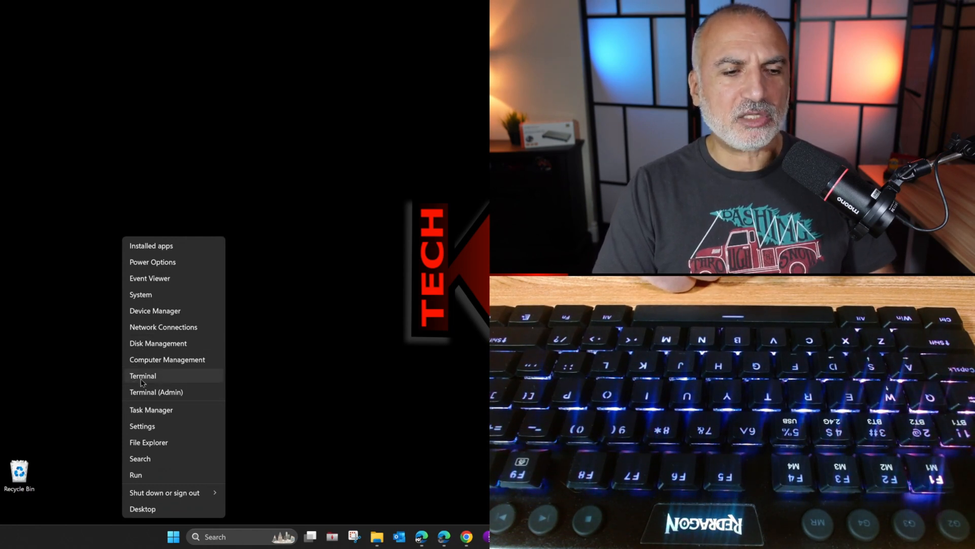
{"action": "mouse_move", "coordinate": [167, 423]}
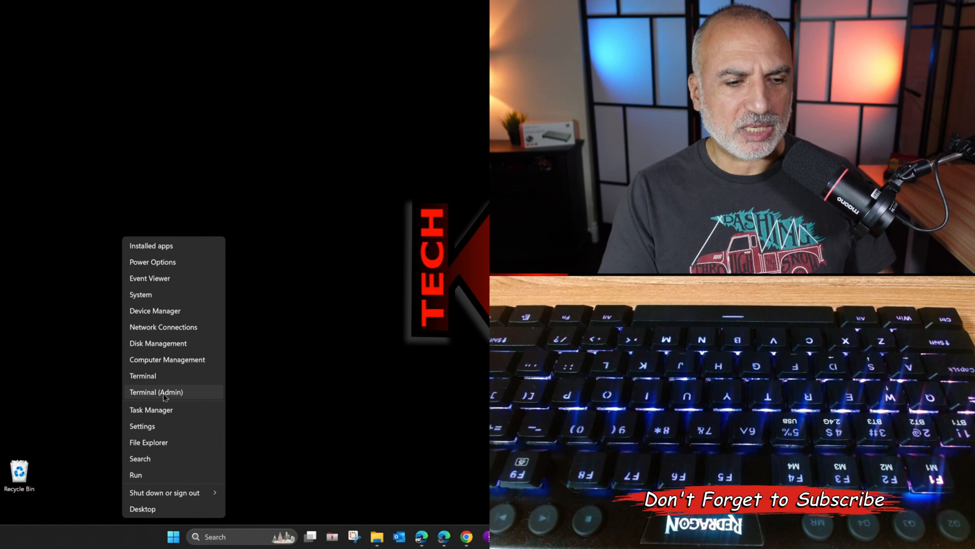
{"action": "mouse_move", "coordinate": [91, 380]}
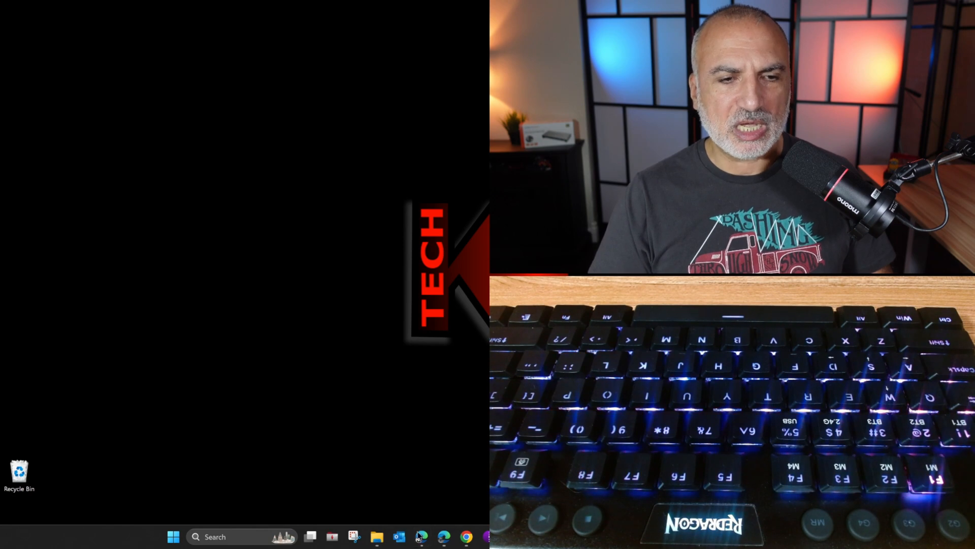
Step: Close the InPrivate Edge window and open the Win+X quick-link menu on the desktop
{"action": "left_click", "coordinate": [421, 537]}
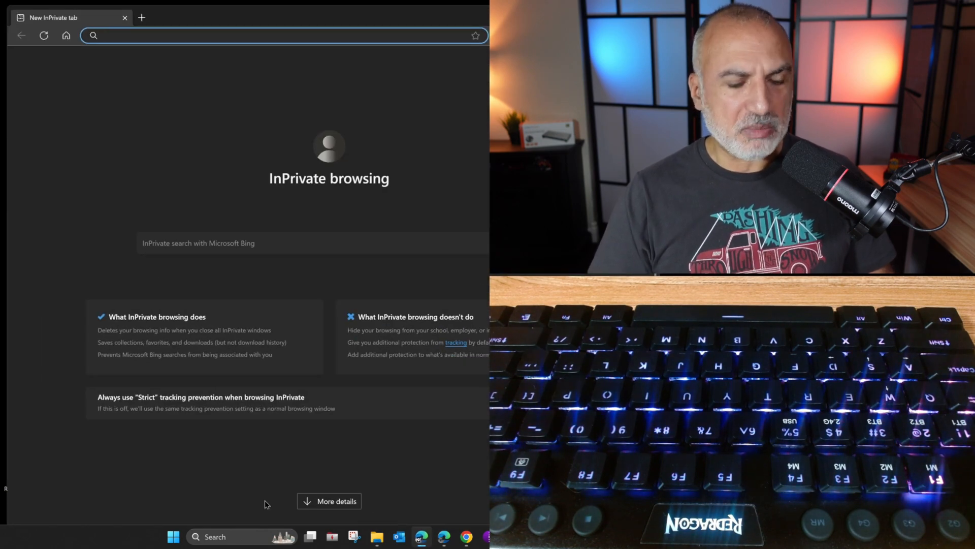
{"action": "right_click", "coordinate": [174, 537]}
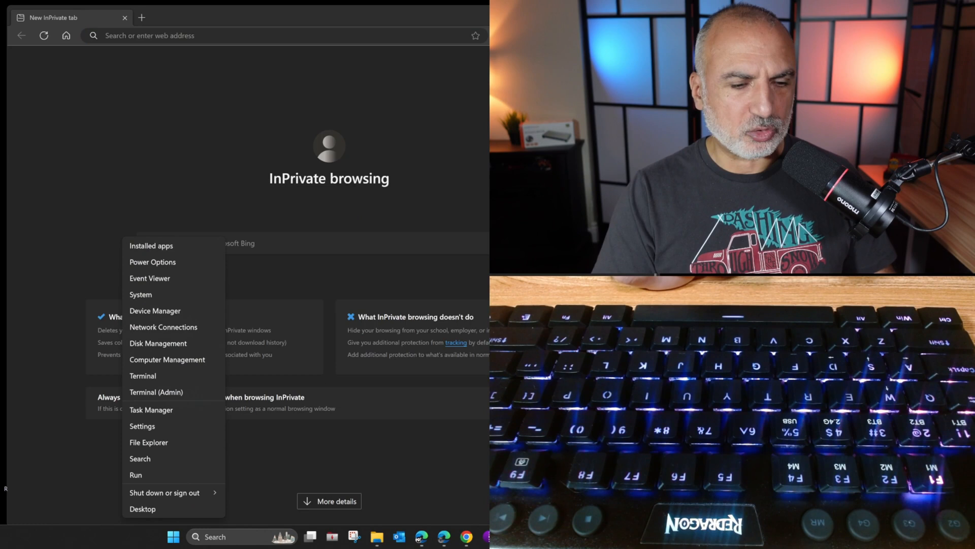
{"action": "left_click", "coordinate": [142, 508]}
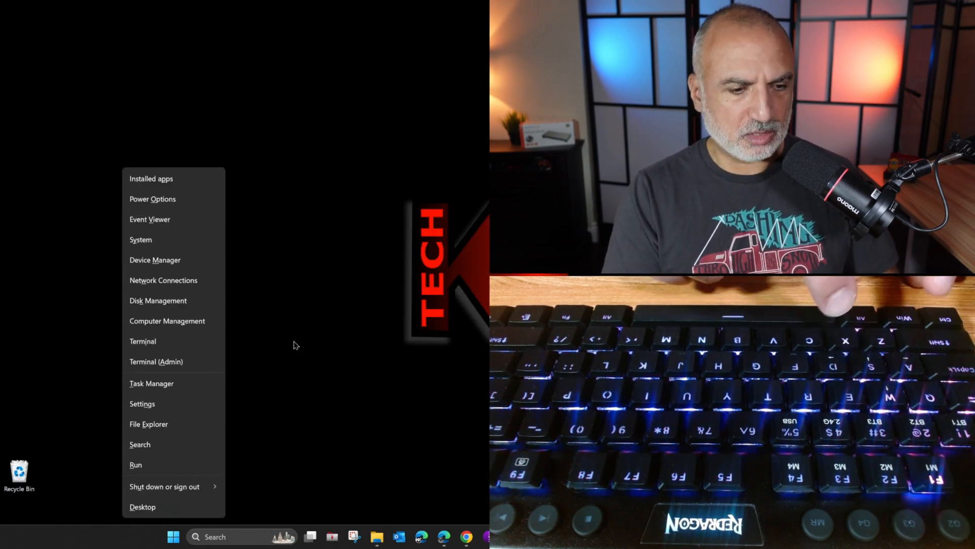
{"action": "mouse_move", "coordinate": [164, 486]}
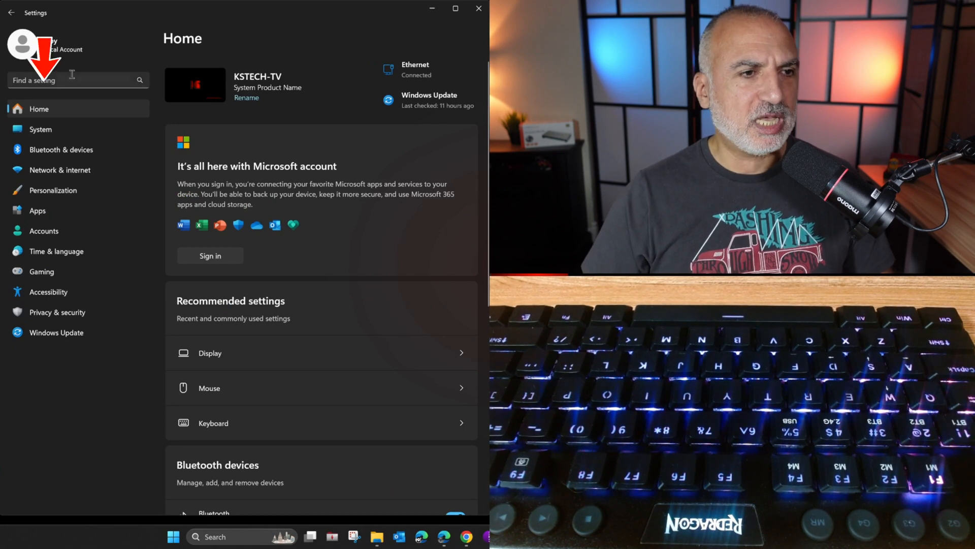
Step: Turn on 'Underline access keys' on the Accessibility > Keyboard settings page
{"action": "left_click", "coordinate": [49, 291]}
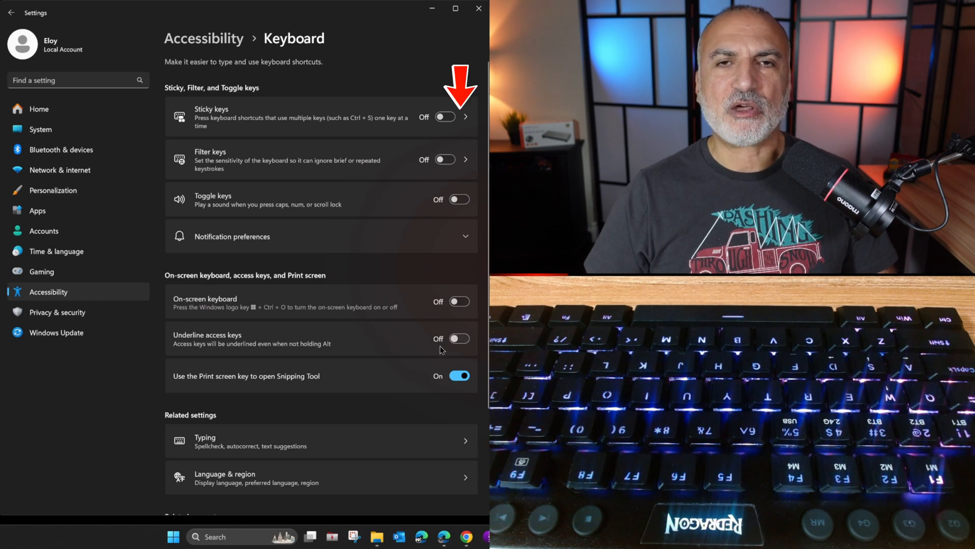
{"action": "left_click", "coordinate": [458, 338]}
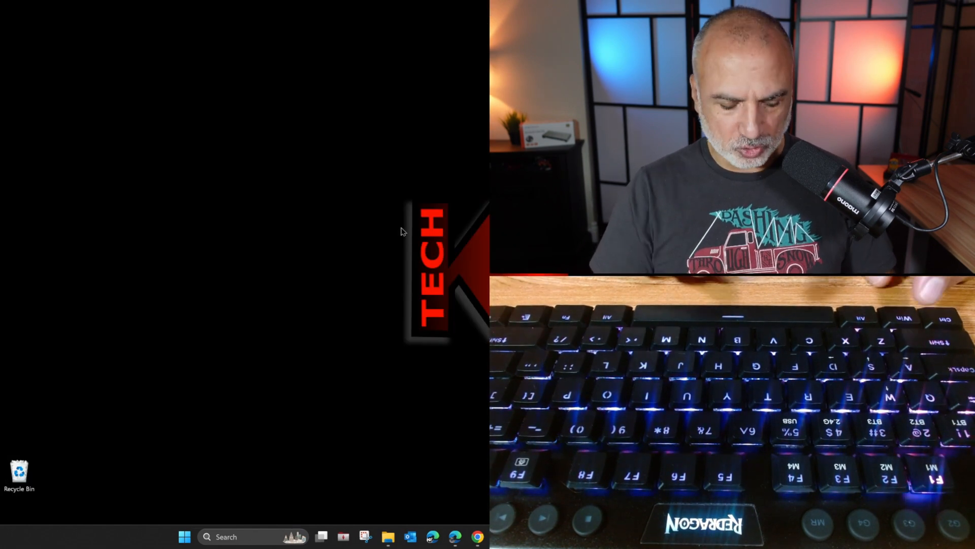
{"action": "mouse_move", "coordinate": [297, 330]}
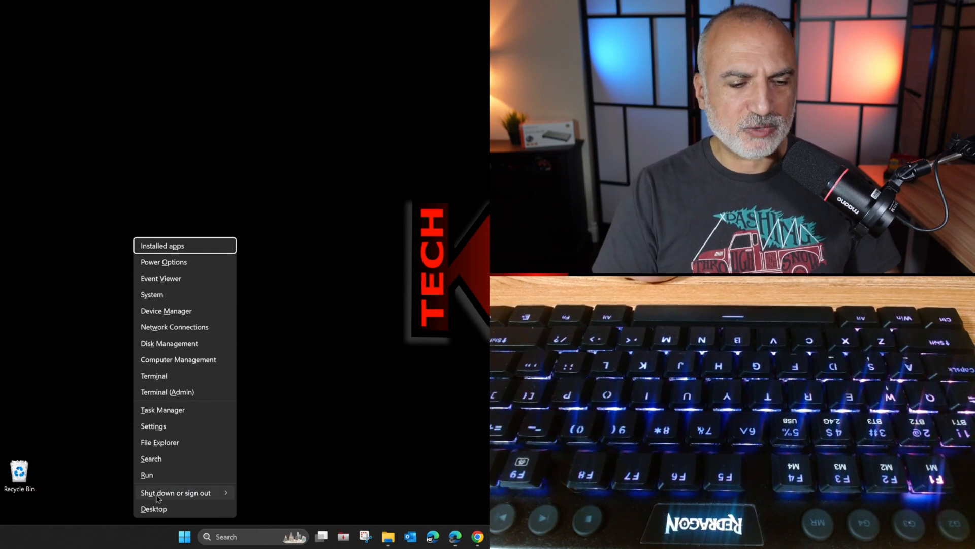
{"action": "mouse_move", "coordinate": [275, 455]}
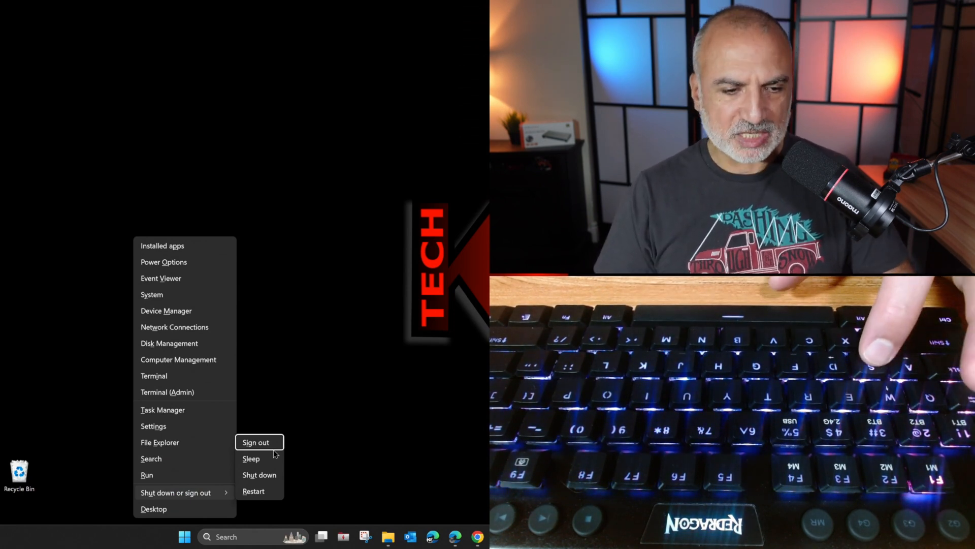
Step: Dismiss the Shut down or sign out submenu and launch Task Manager from the Win+X menu
{"action": "left_click", "coordinate": [283, 379]}
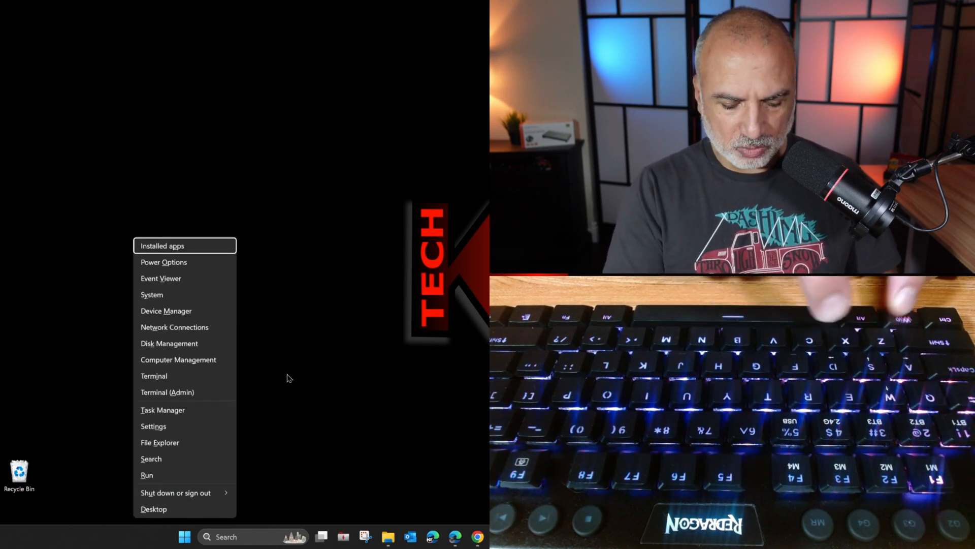
{"action": "left_click", "coordinate": [162, 410]}
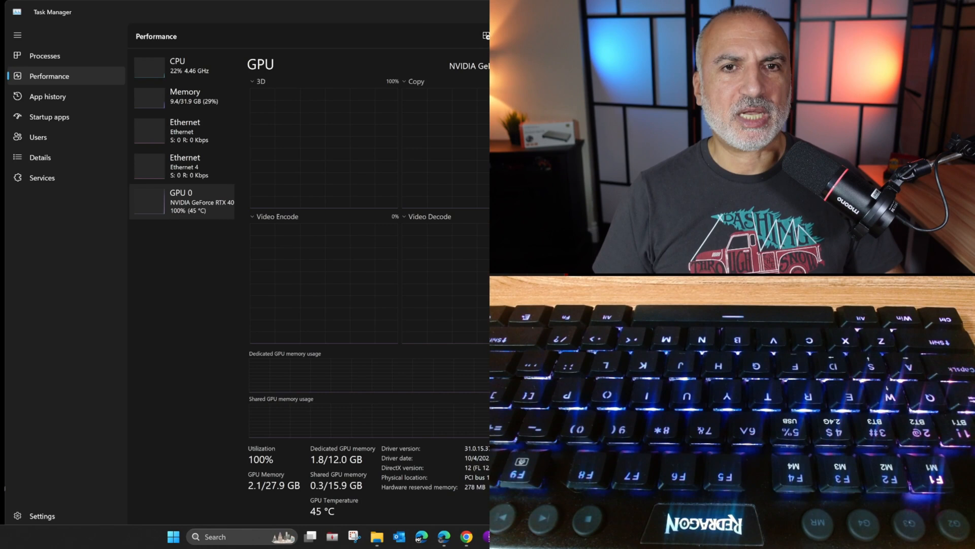